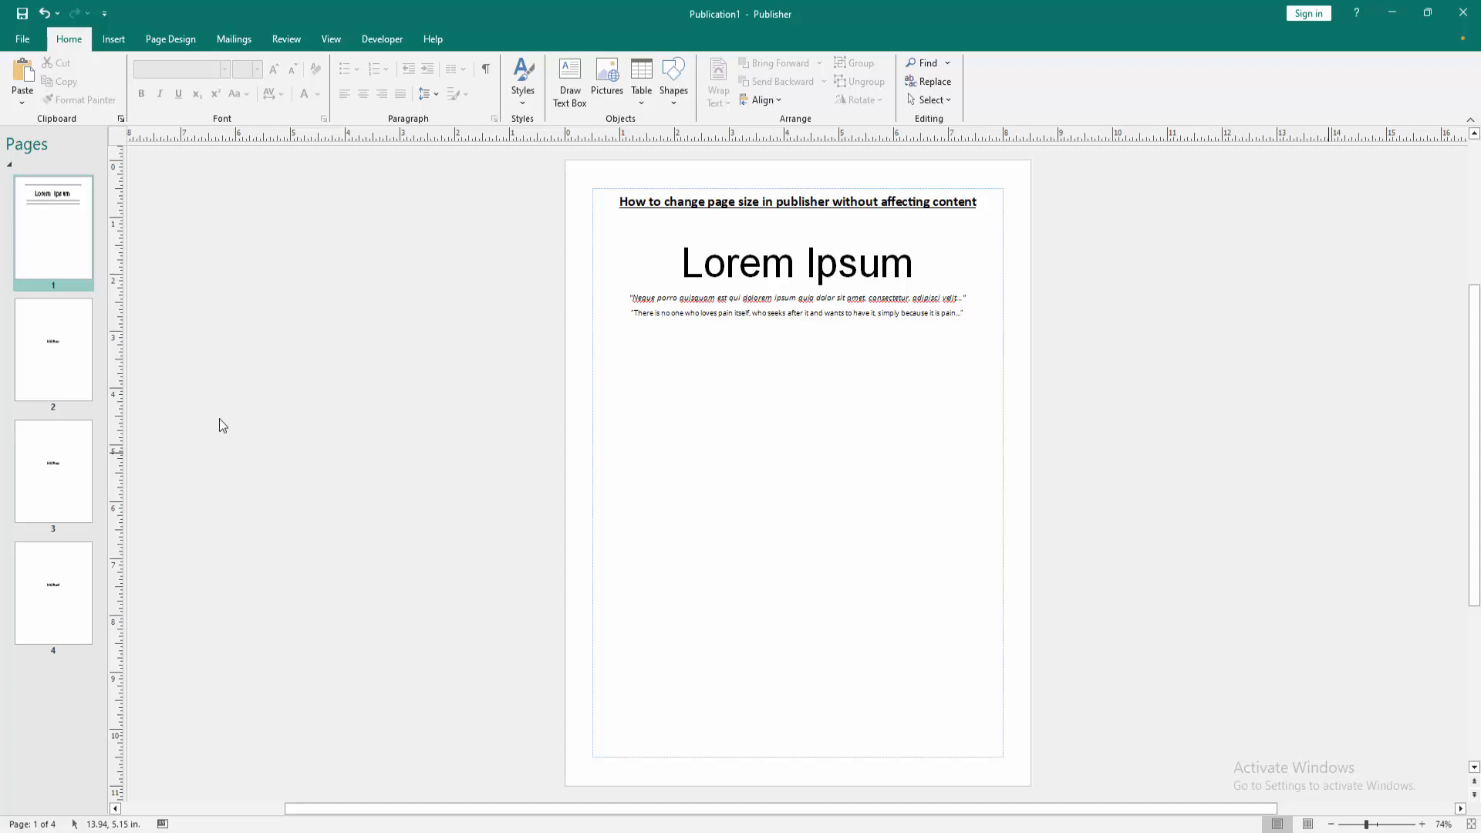
{"action": "mouse_move", "coordinate": [188, 56]}
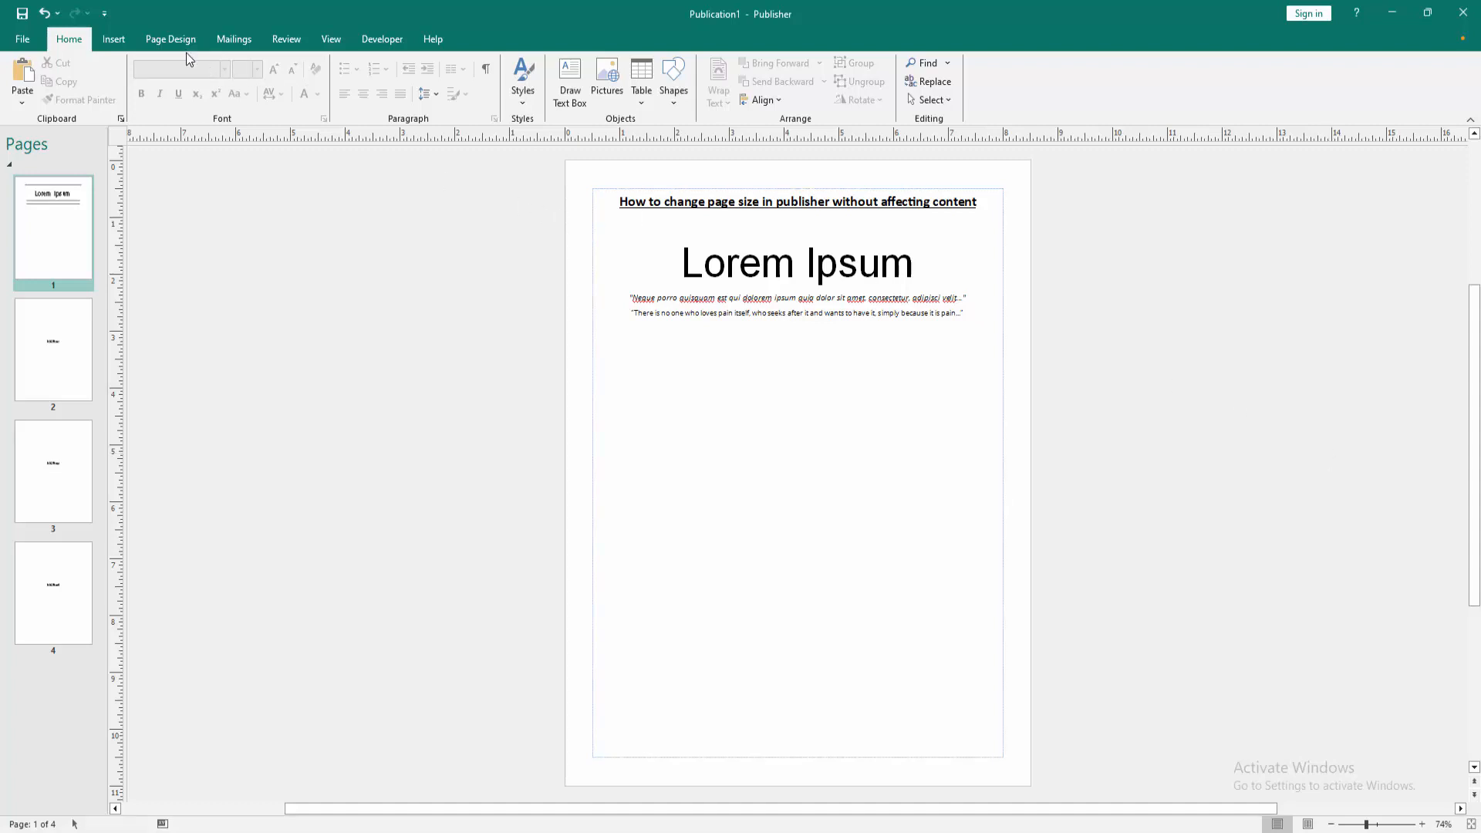
Step: Show the Page Design ribbon for the four-page Lorem Ipsum publication
{"action": "left_click", "coordinate": [169, 38]}
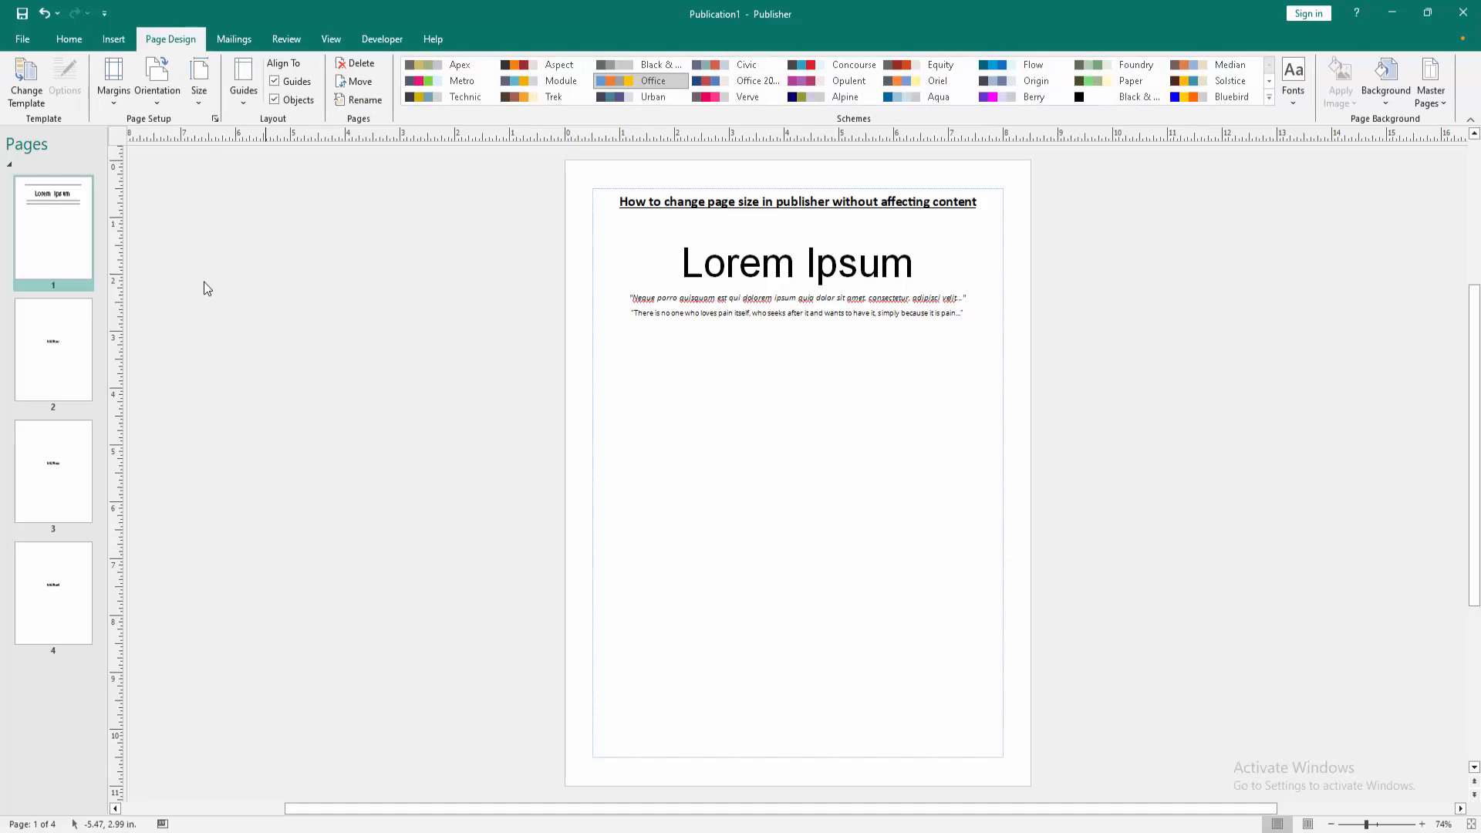
Step: Apply the Executive (Portrait) preset from the Size list and reopen the size choices
{"action": "left_click", "coordinate": [199, 78]}
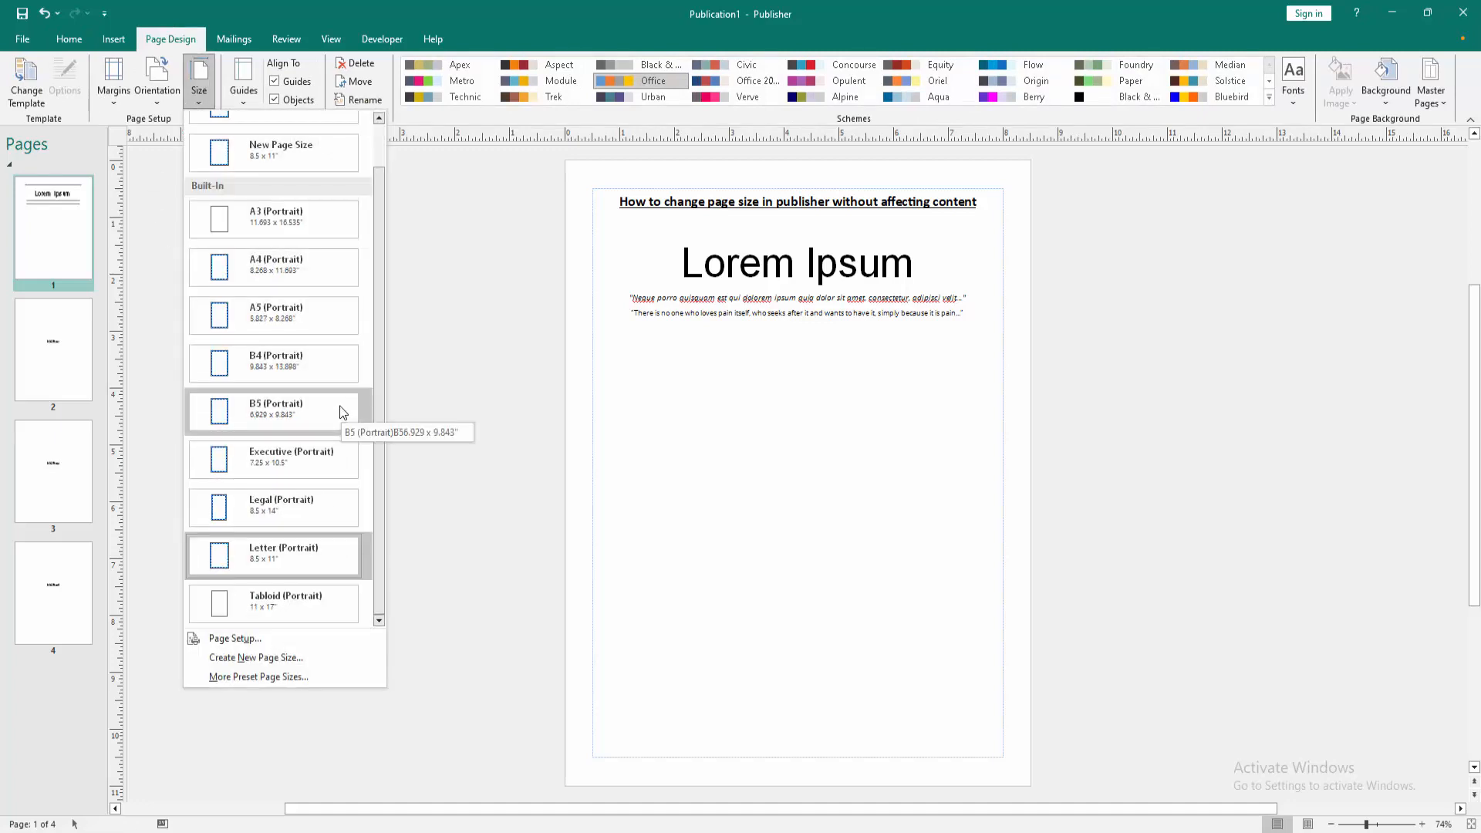
{"action": "mouse_move", "coordinate": [314, 379]}
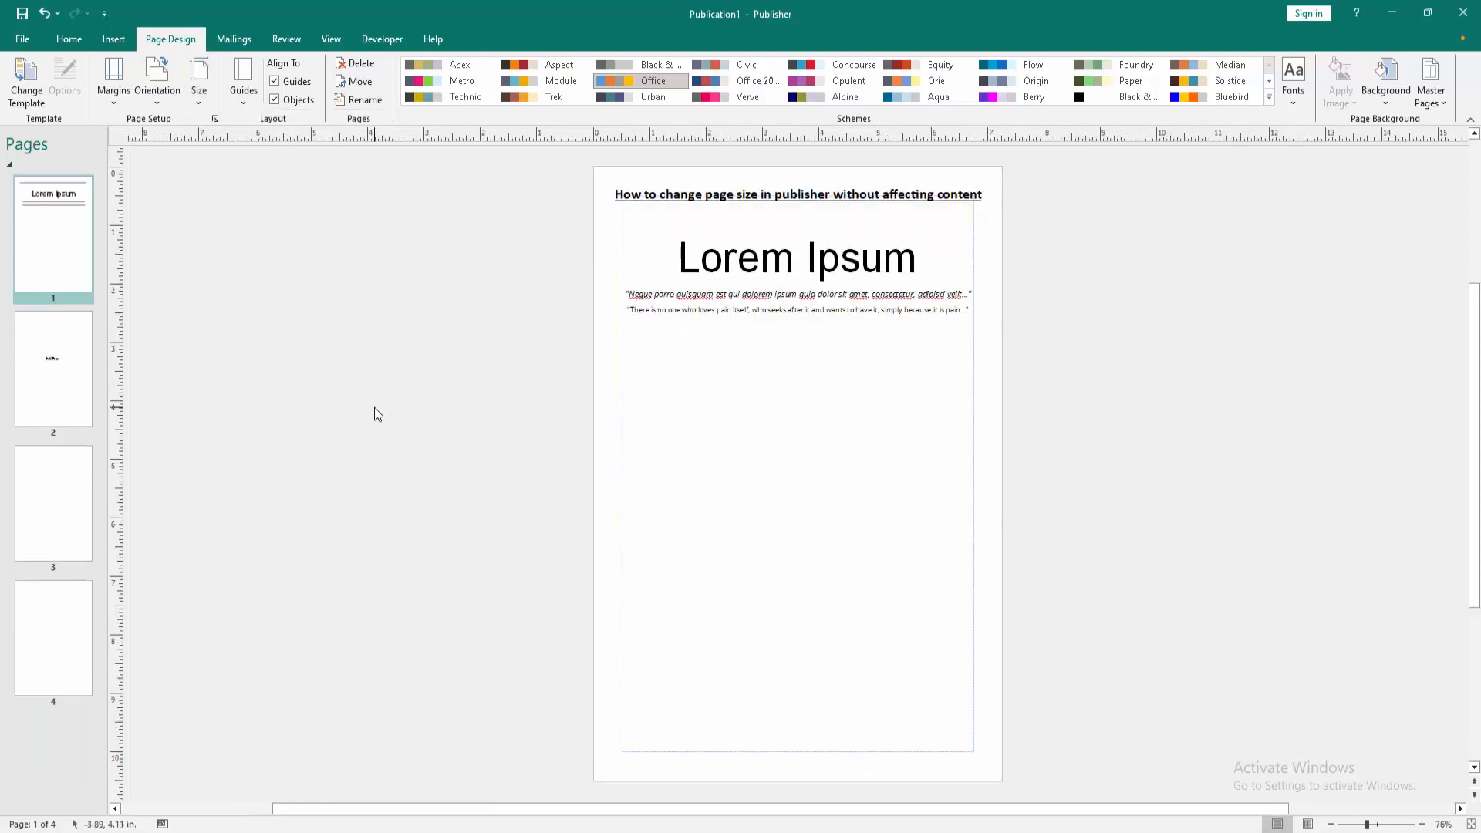
{"action": "left_click", "coordinate": [199, 77]}
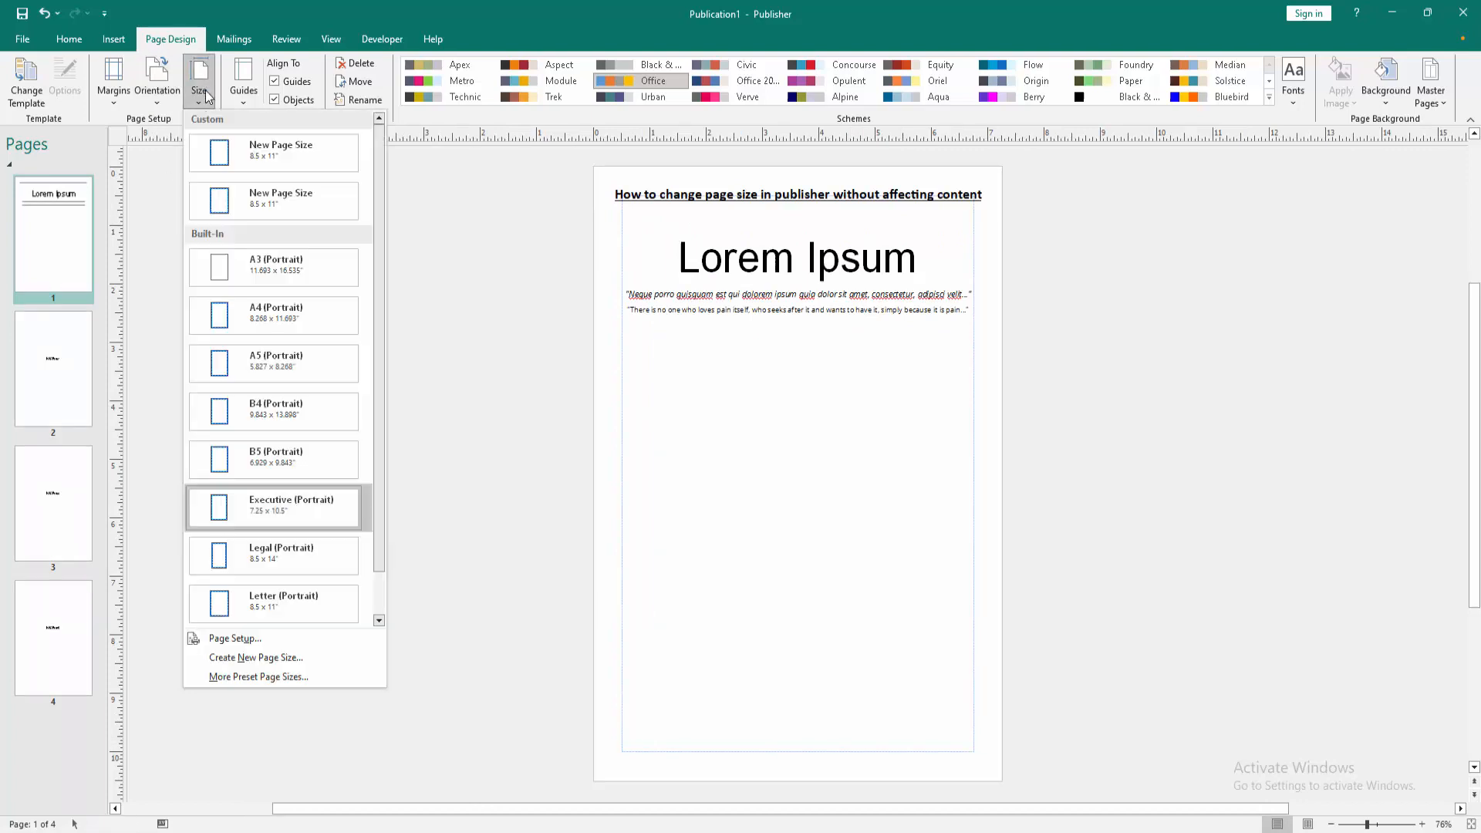
Step: Apply Legal (Portrait) to all pages and verify pages 2 and 1 keep their content
{"action": "left_click", "coordinate": [273, 508]}
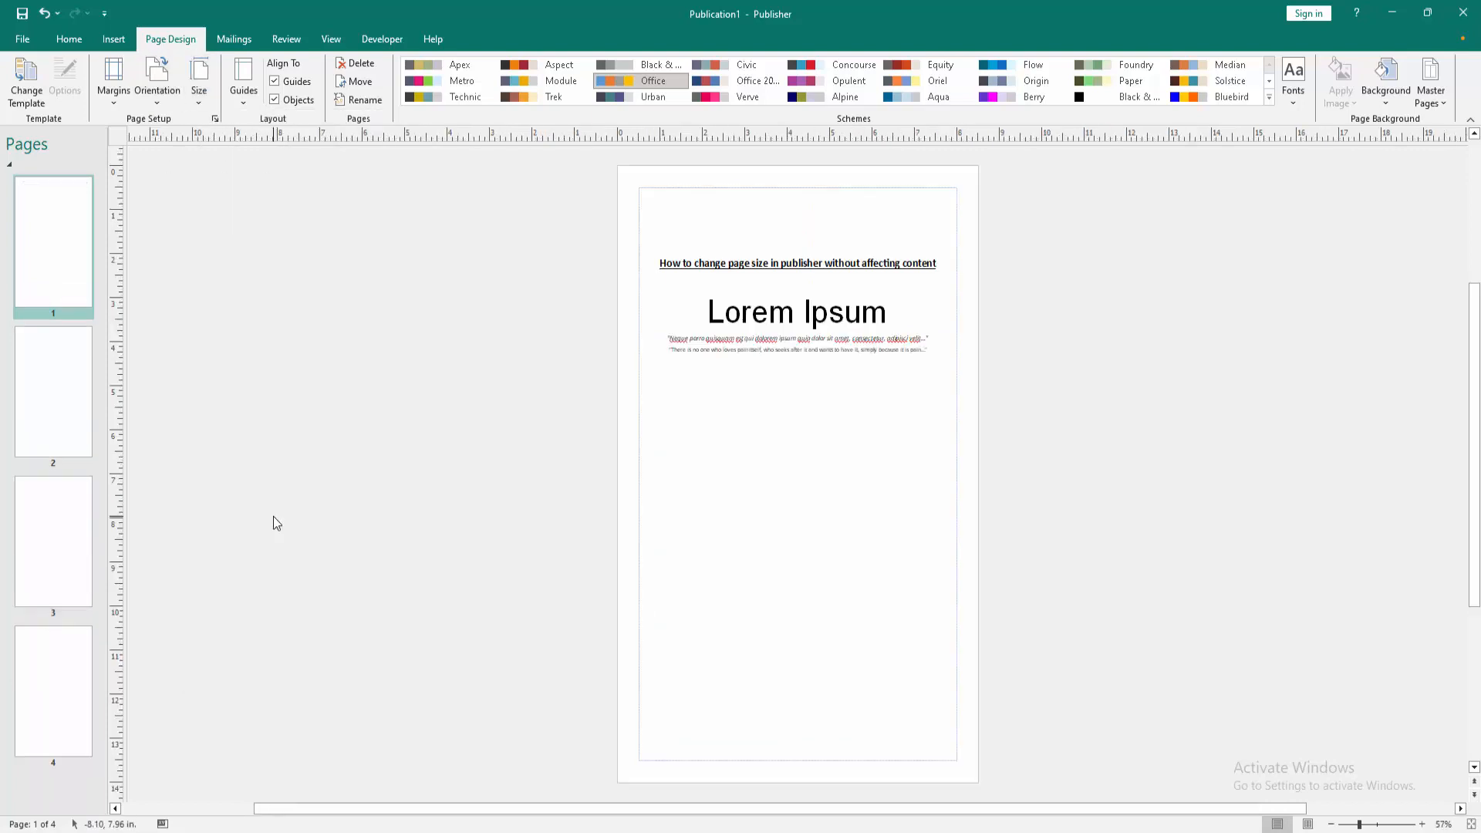
{"action": "left_click", "coordinate": [52, 407]}
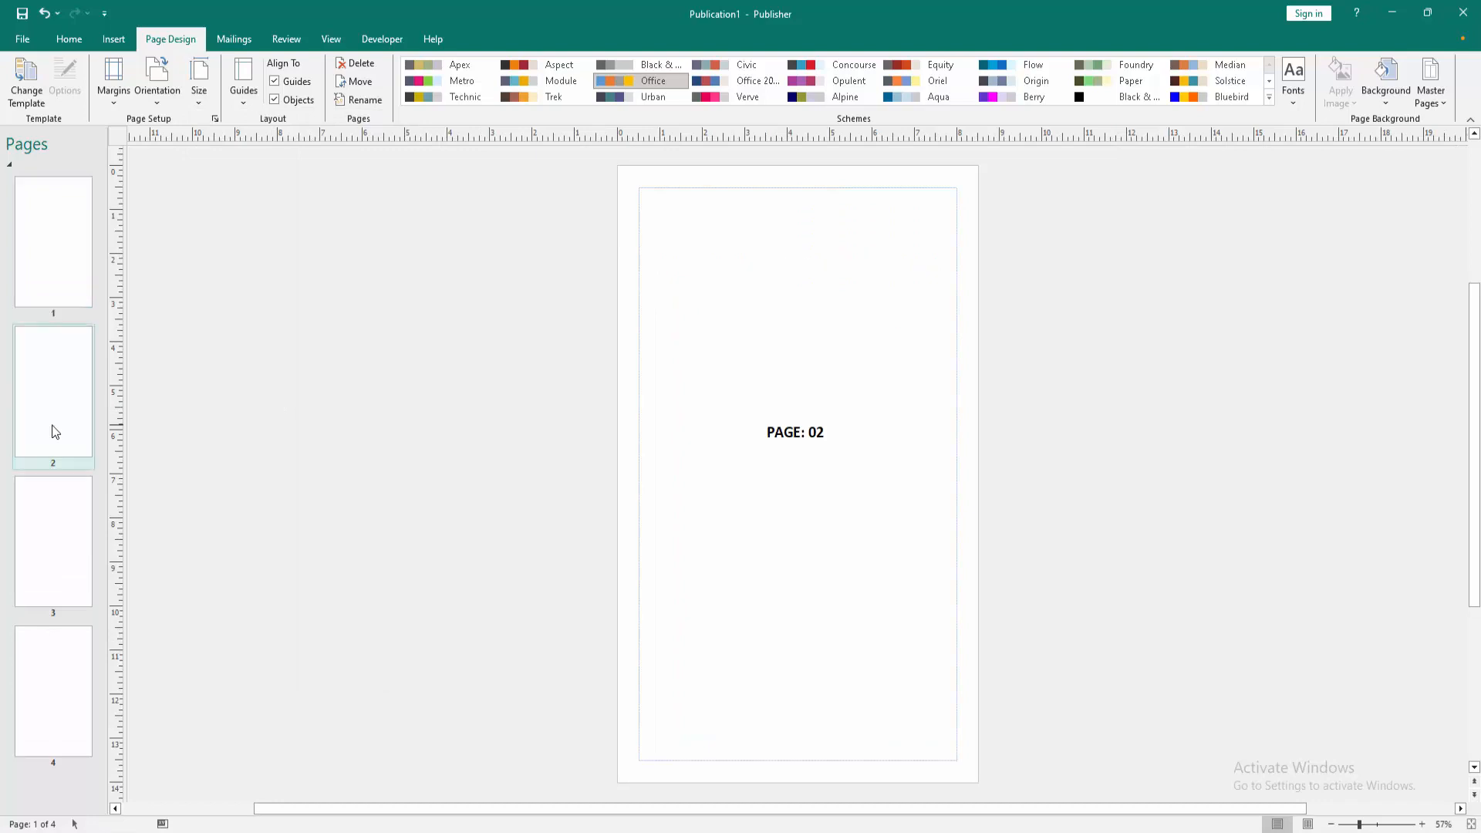
{"action": "left_click", "coordinate": [51, 247]}
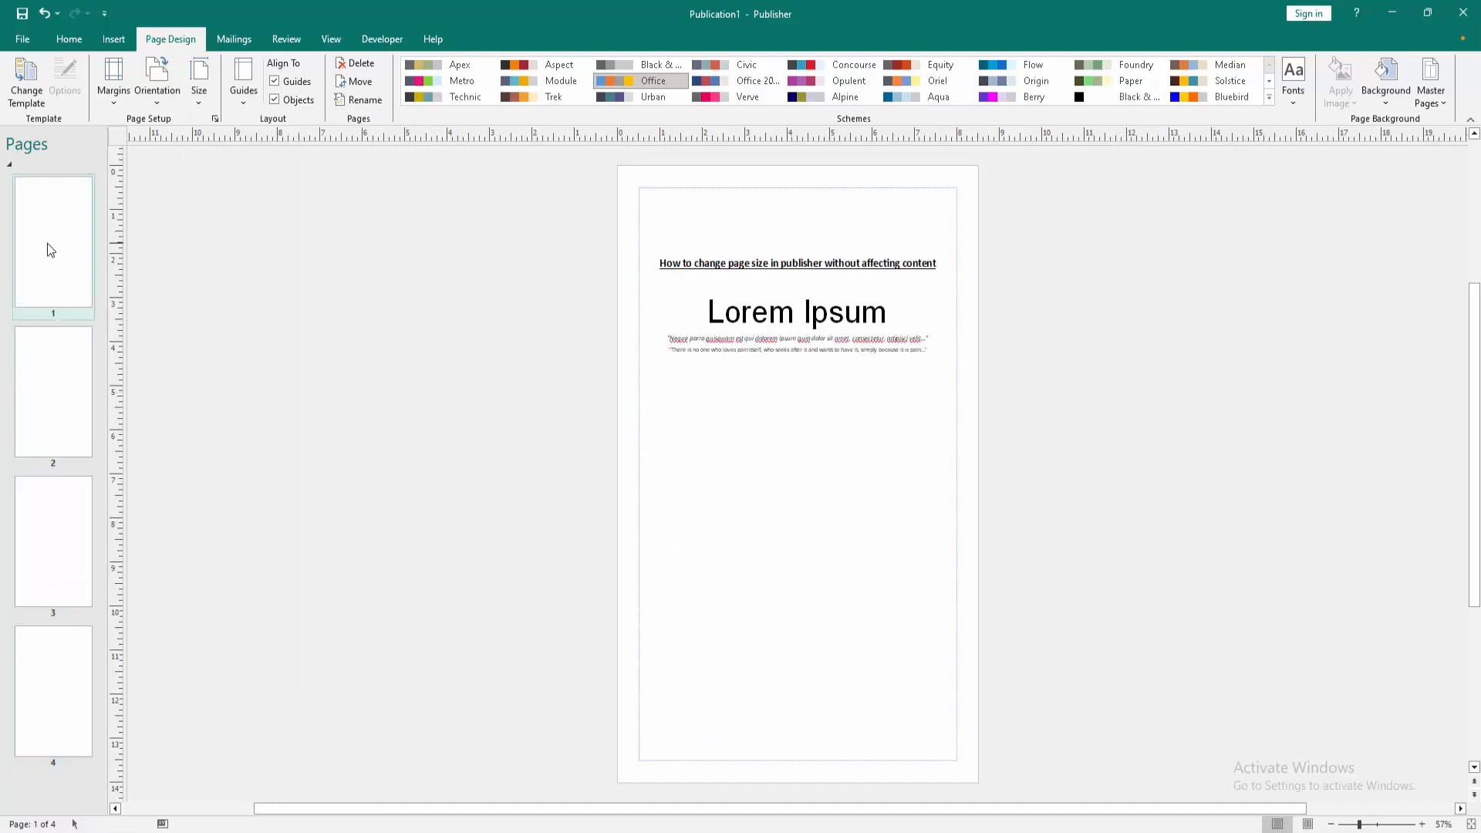